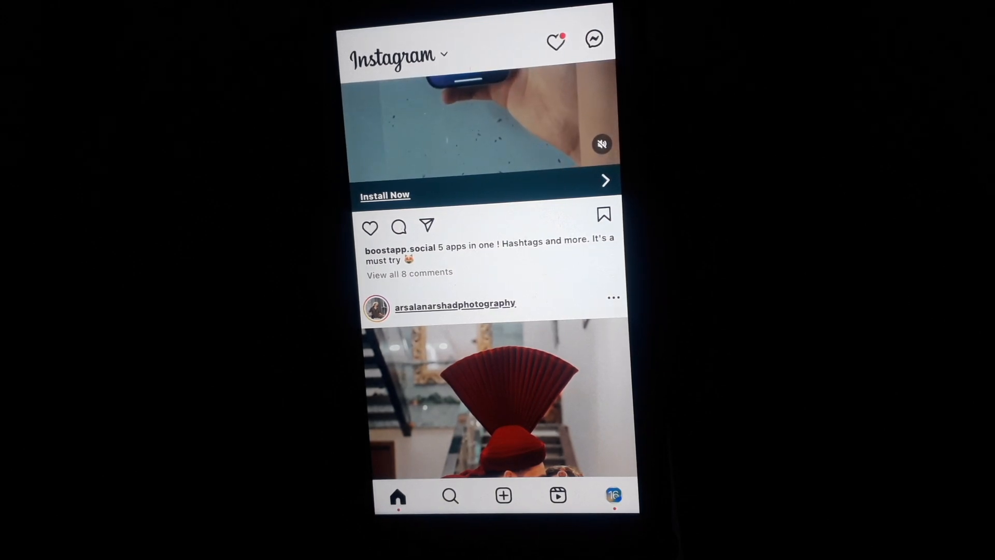
Reach the Background App Refresh settings under General.
{"action": "left_click", "coordinate": [451, 496]}
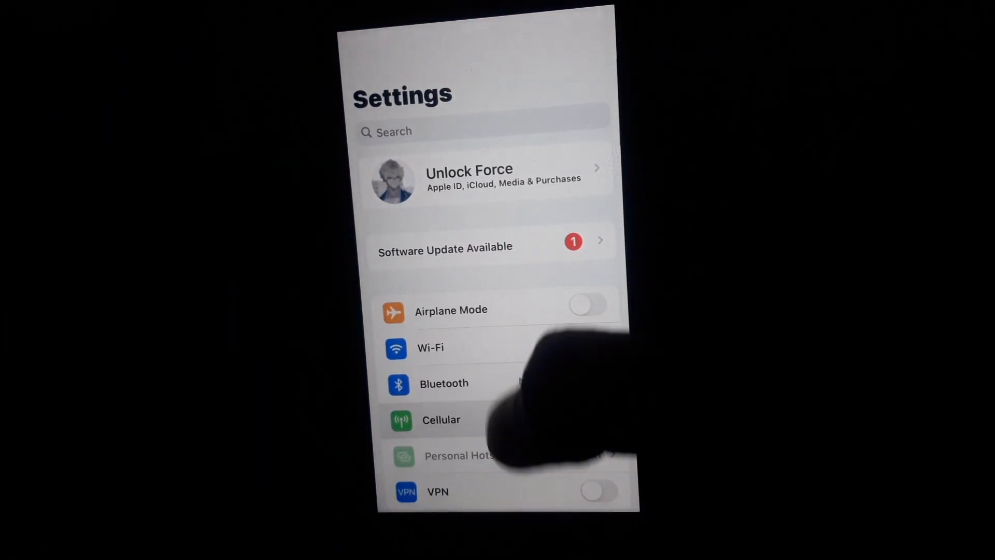
{"action": "scroll", "scroll_direction": "down", "scroll_amount": 3}
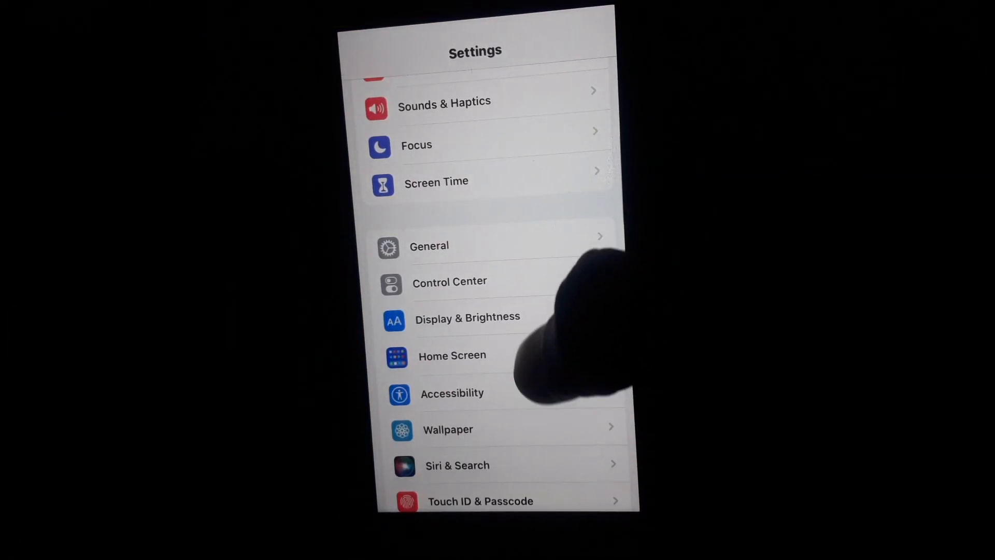
{"action": "scroll", "scroll_direction": "down", "scroll_amount": 3}
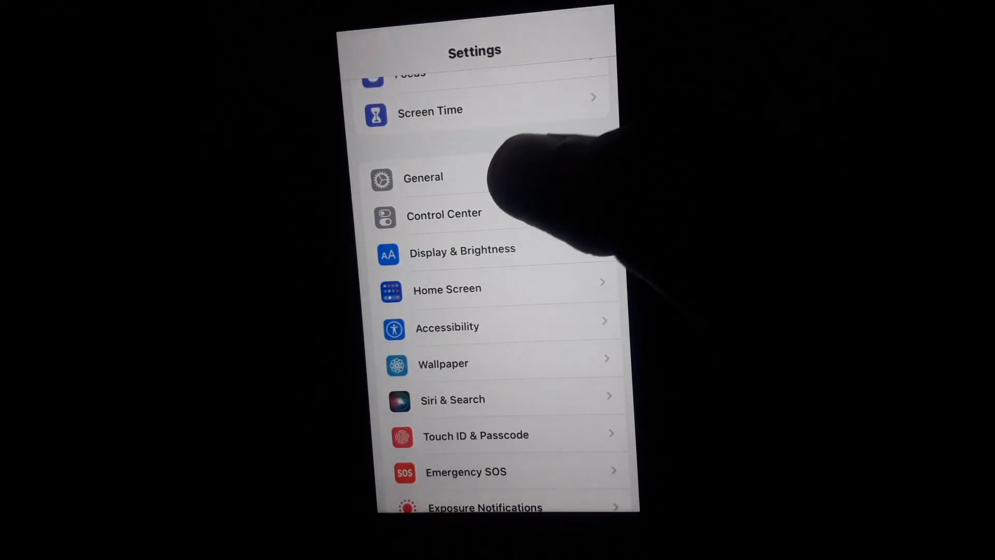
{"action": "left_click", "coordinate": [423, 177]}
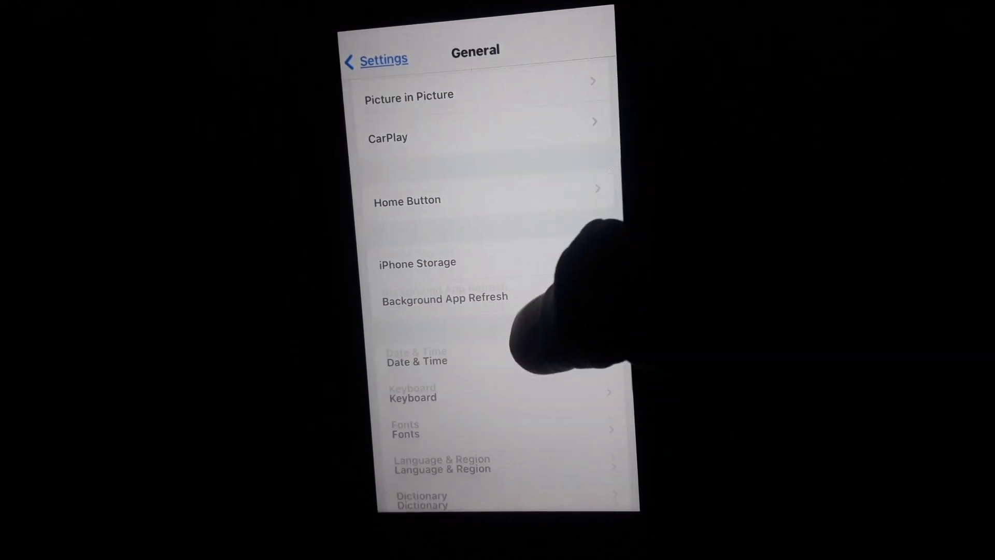
{"action": "left_click", "coordinate": [444, 299]}
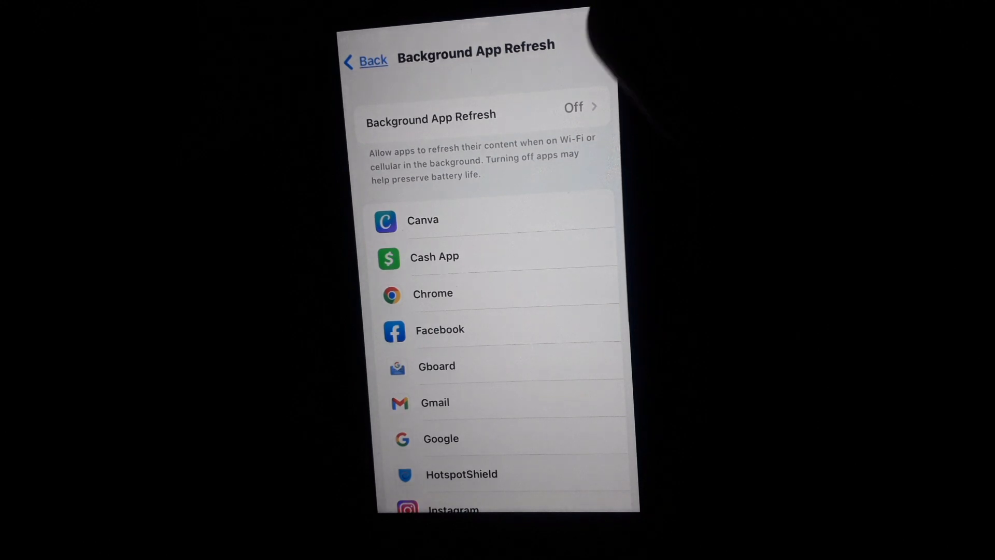
Set Background App Refresh to Wi-Fi & Cellular Data and return to General.
{"action": "left_click", "coordinate": [578, 107]}
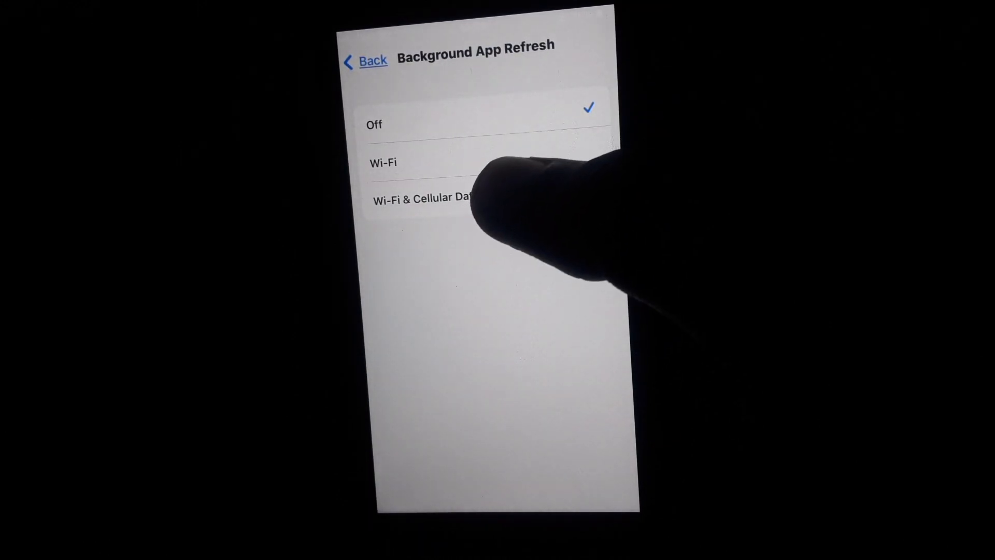
{"action": "left_click", "coordinate": [426, 196]}
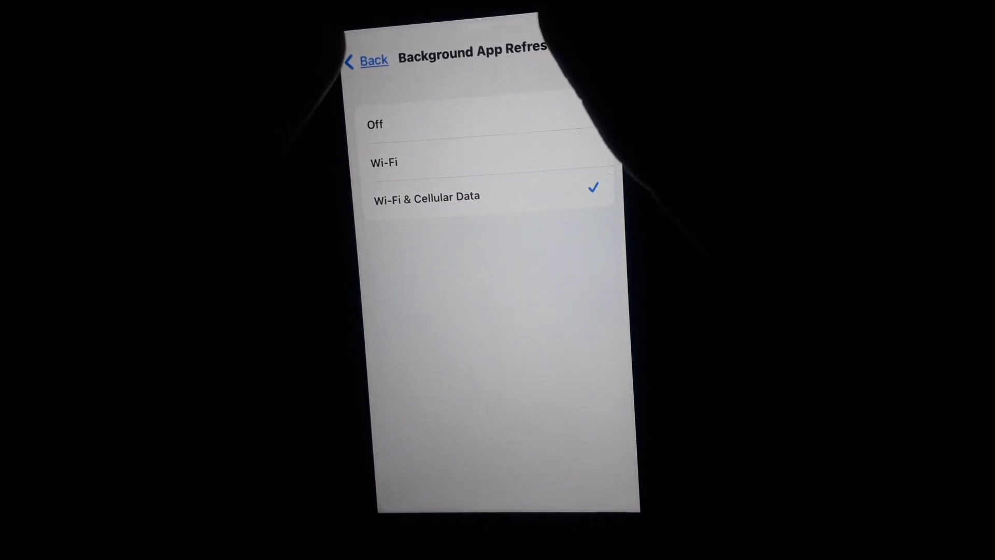
{"action": "left_click", "coordinate": [367, 60]}
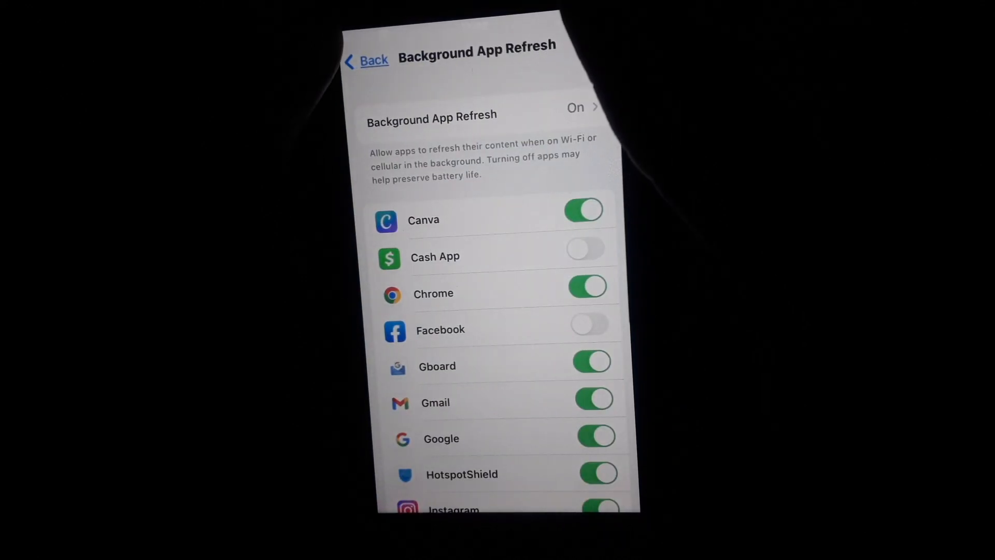
{"action": "left_click", "coordinate": [367, 60]}
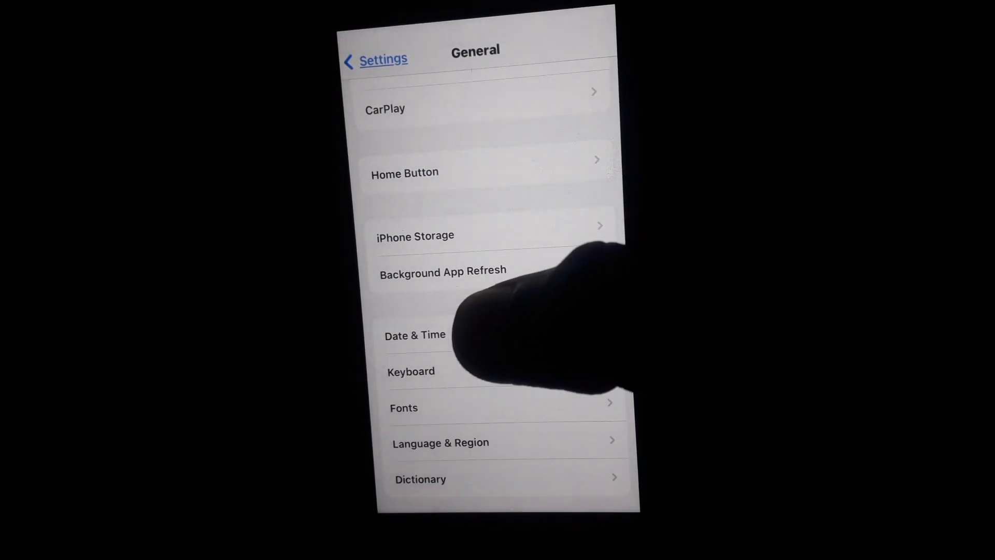
Return from General to the top-level Settings list near the App Store entry.
{"action": "scroll", "scroll_direction": "down", "scroll_amount": 3}
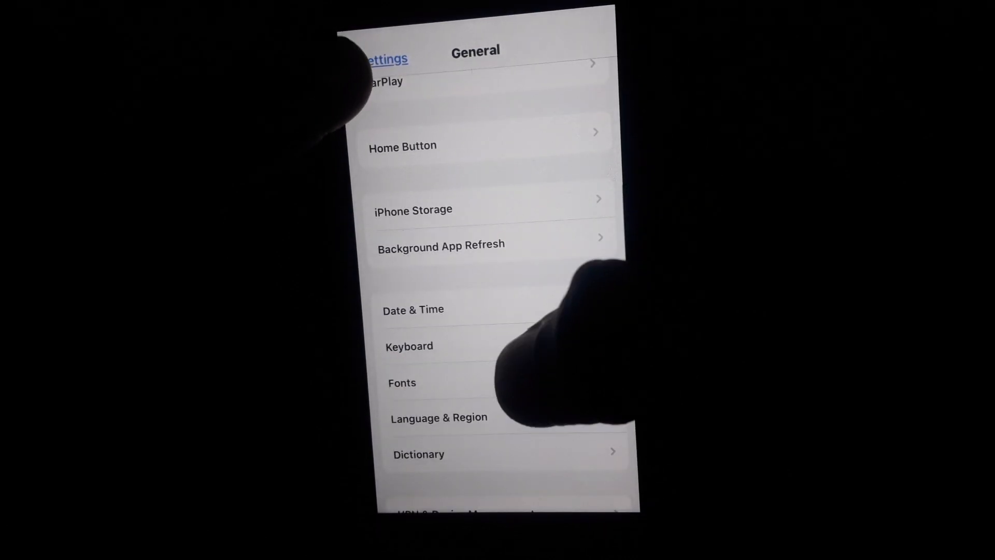
{"action": "left_click", "coordinate": [383, 58]}
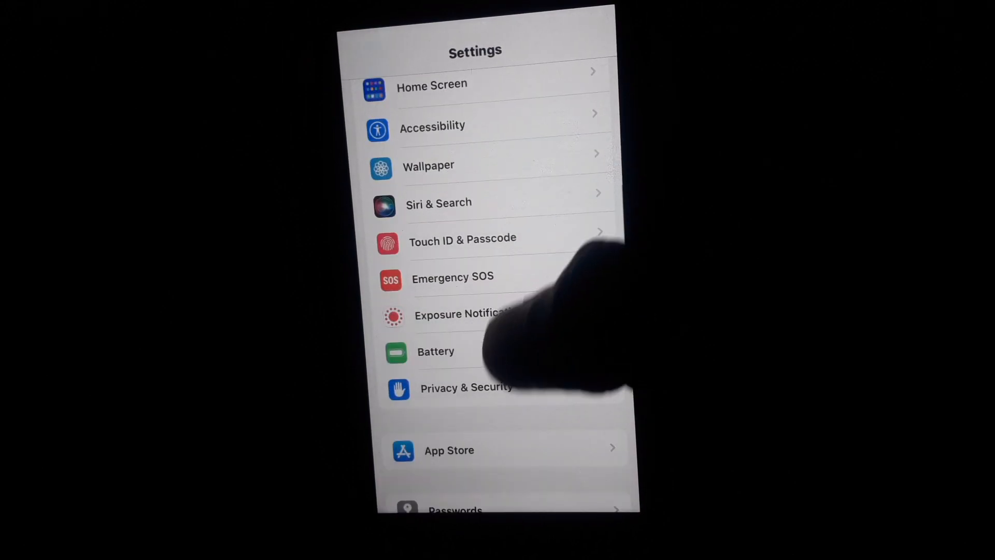
{"action": "left_click", "coordinate": [436, 351]}
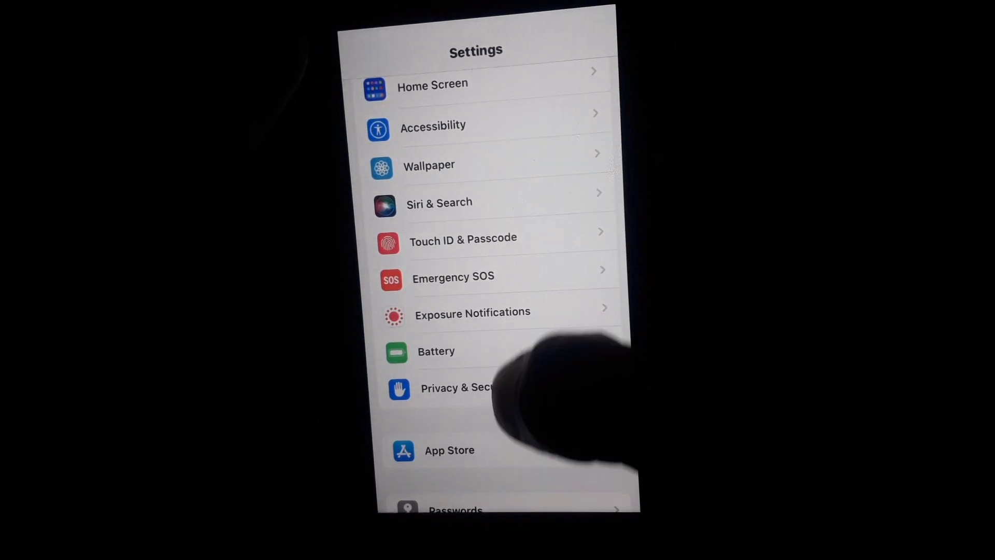
Review the App Store settings' Automatic Downloads toggles, then leave them.
{"action": "left_click", "coordinate": [449, 450]}
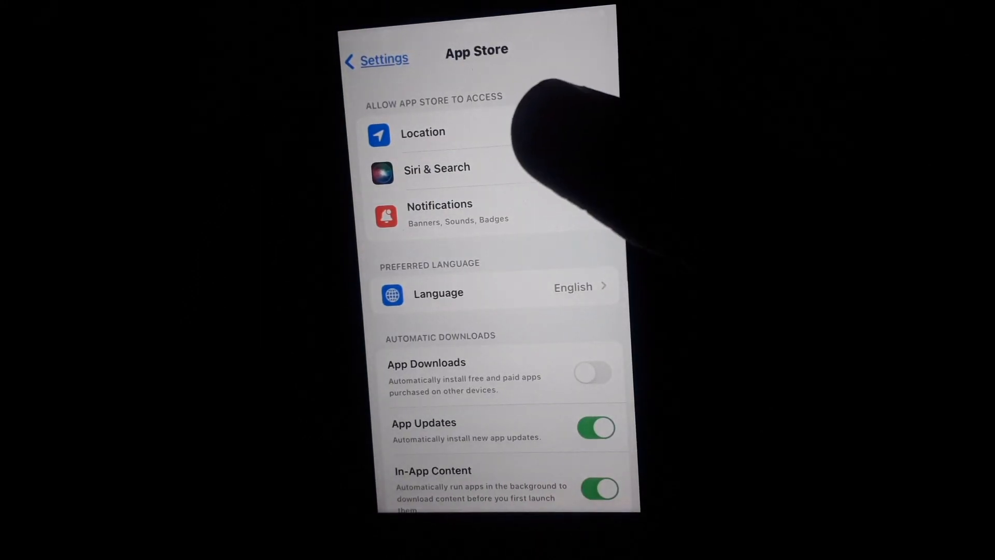
{"action": "scroll", "scroll_direction": "down", "scroll_amount": 3}
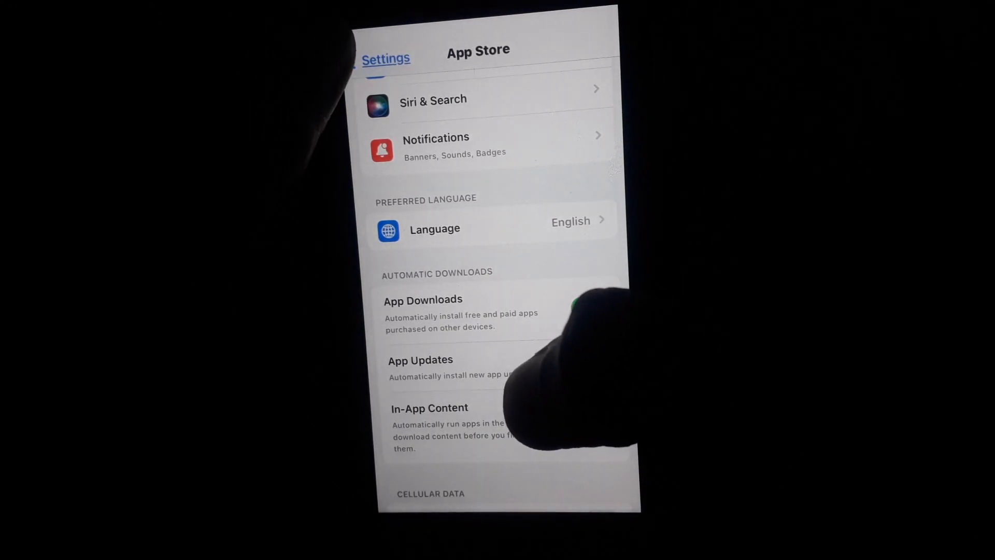
{"action": "left_click", "coordinate": [385, 58]}
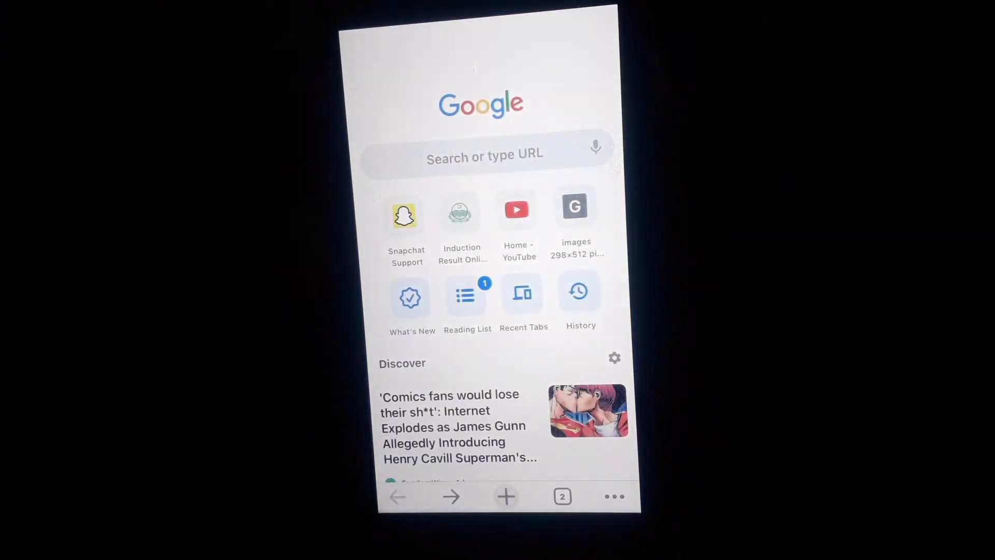
Load igmods.com in Chrome from the earlier igmods history entry.
{"action": "left_click", "coordinate": [484, 154]}
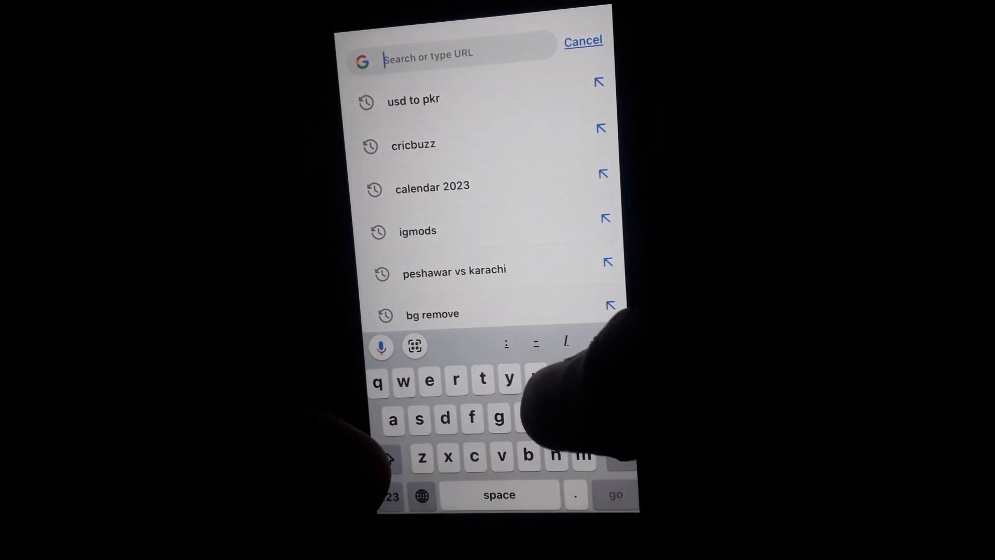
{"action": "left_click", "coordinate": [418, 231]}
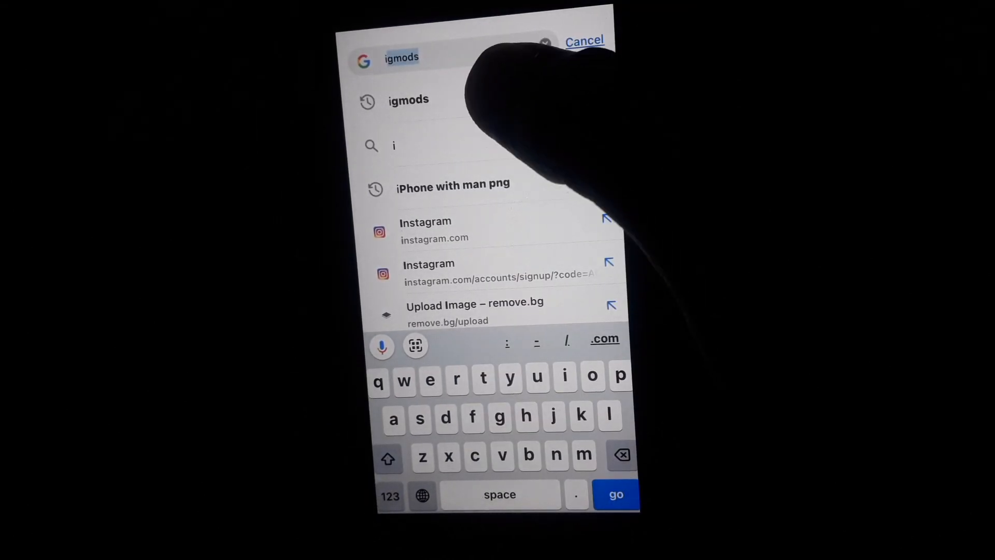
{"action": "left_click", "coordinate": [615, 494]}
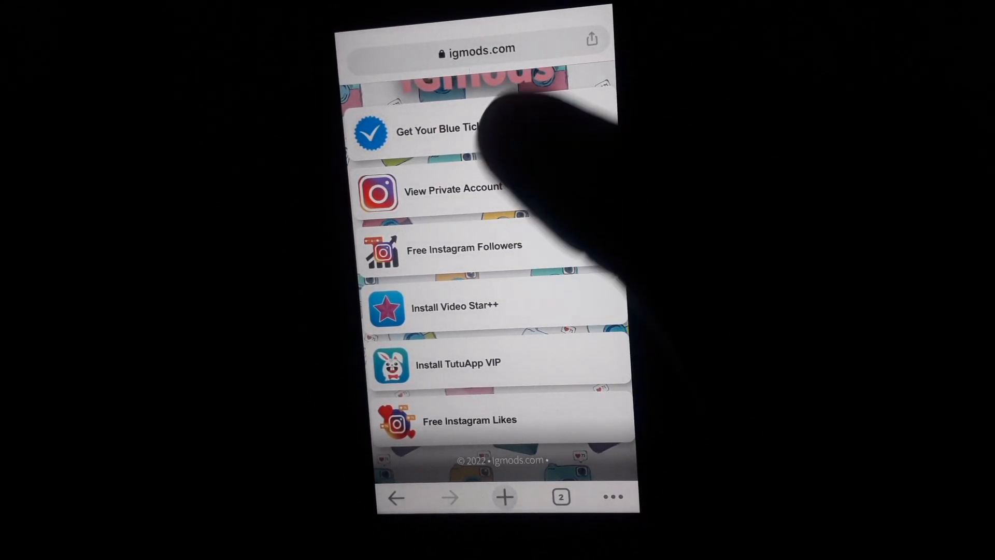
{"action": "left_click", "coordinate": [451, 189]}
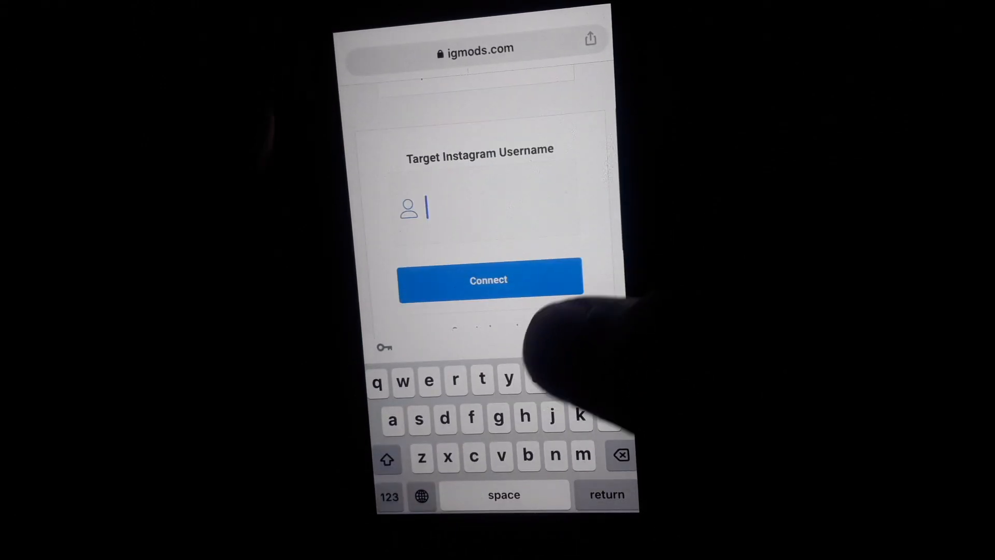
{"action": "type", "text": "r"}
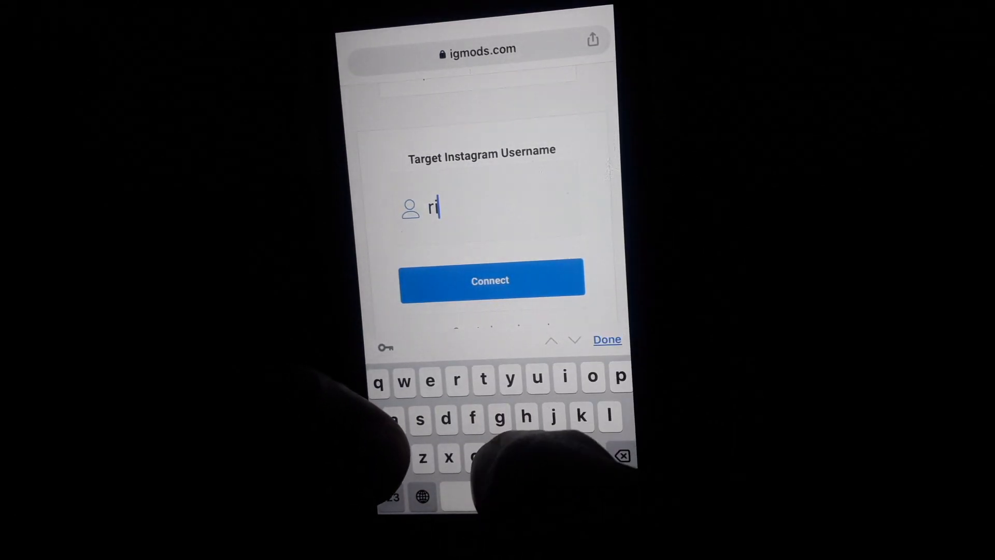
{"action": "type", "text": "iverw"}
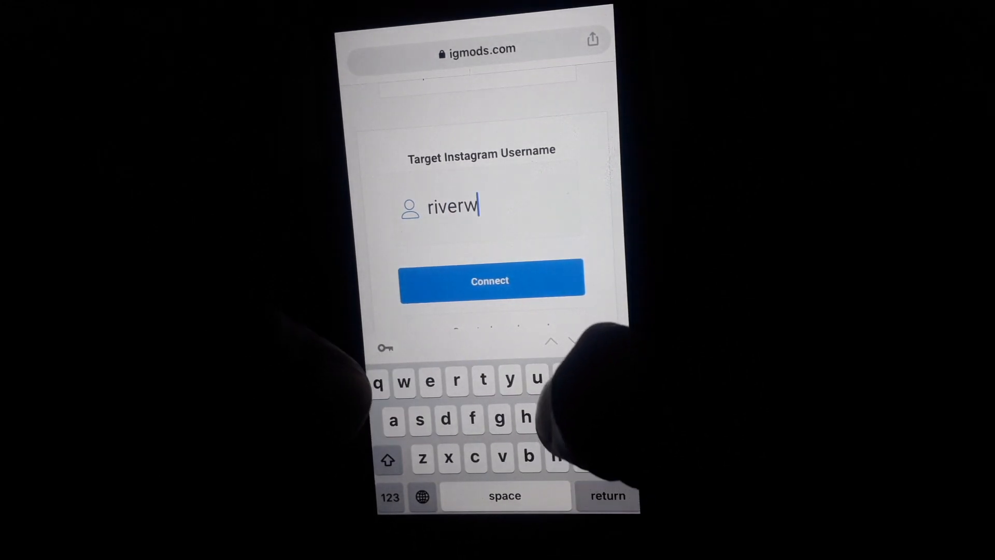
{"action": "type", "text": "izar"}
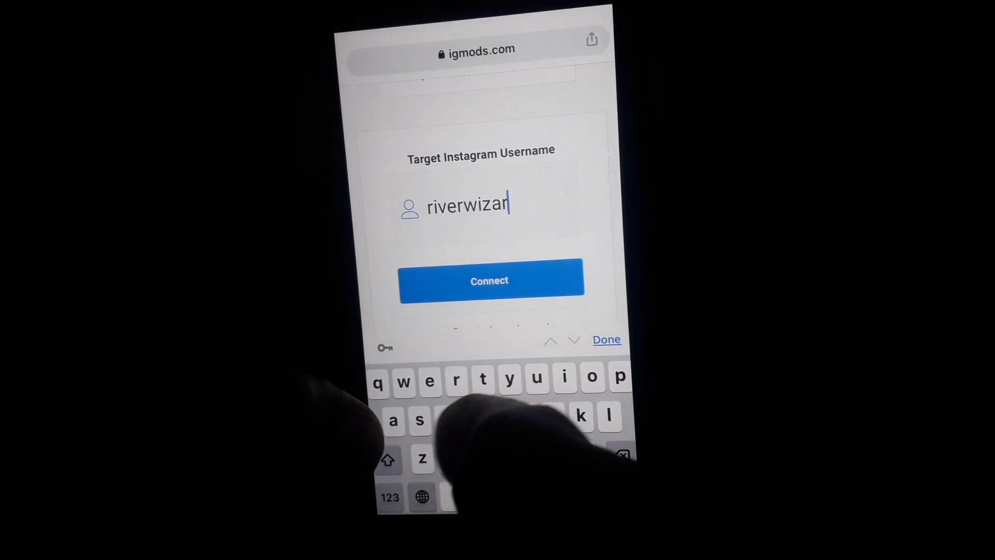
{"action": "type", "text": "d41"}
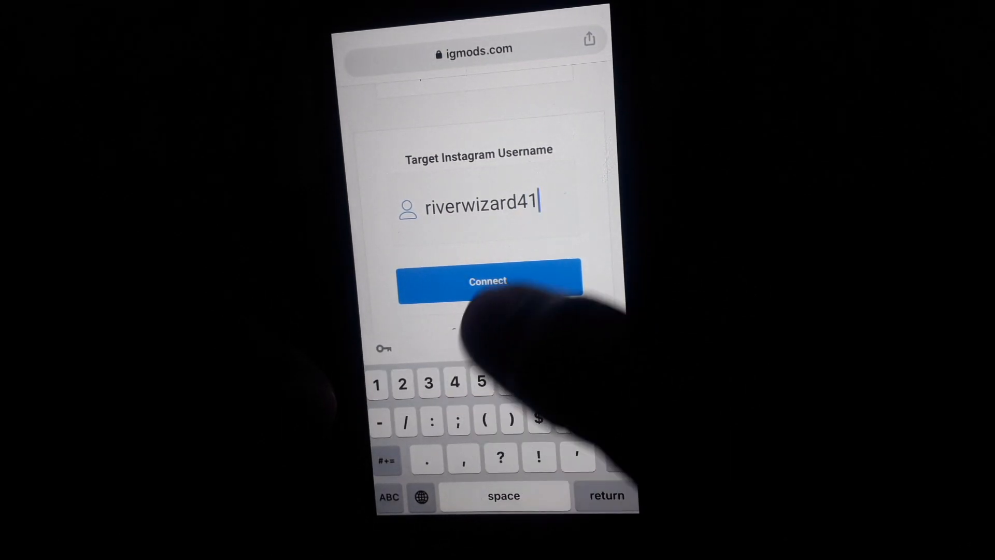
{"action": "left_click", "coordinate": [488, 281]}
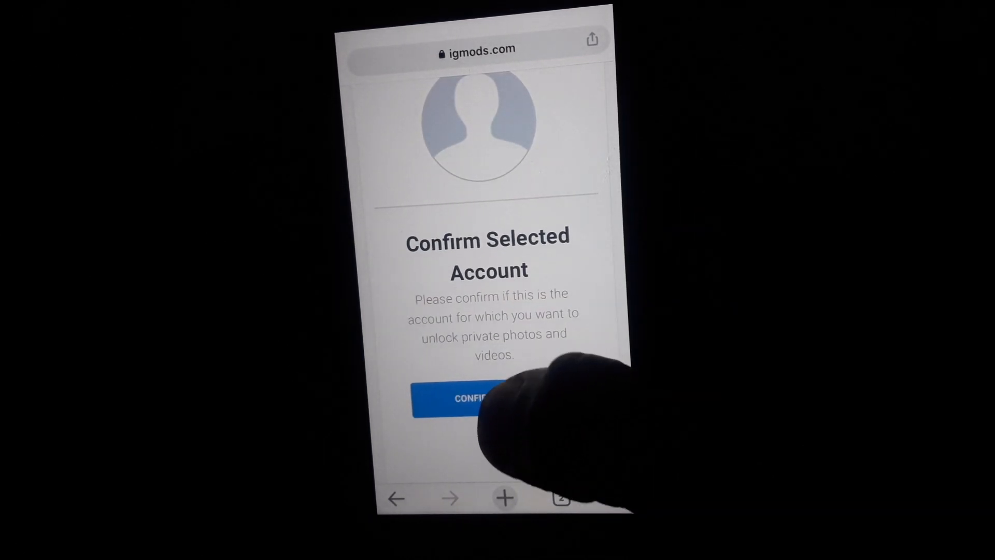
Confirm the selected account and scroll through the required app-install offers.
{"action": "left_click", "coordinate": [468, 398]}
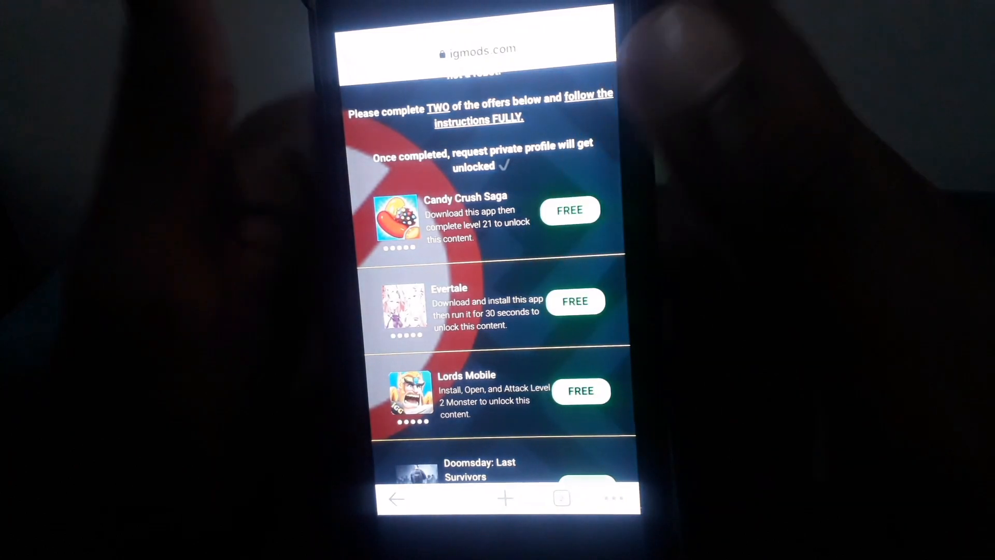
{"action": "scroll", "scroll_direction": "down", "scroll_amount": 3}
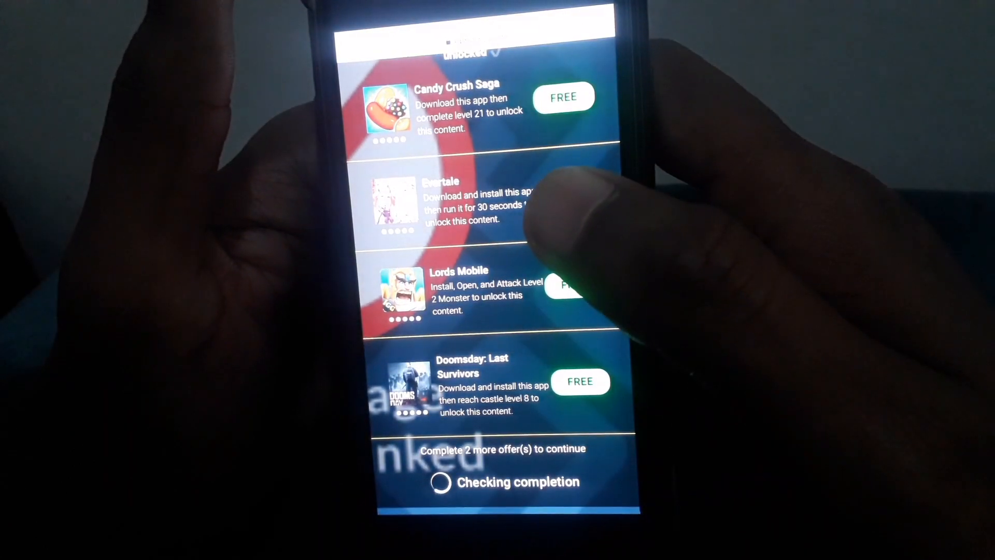